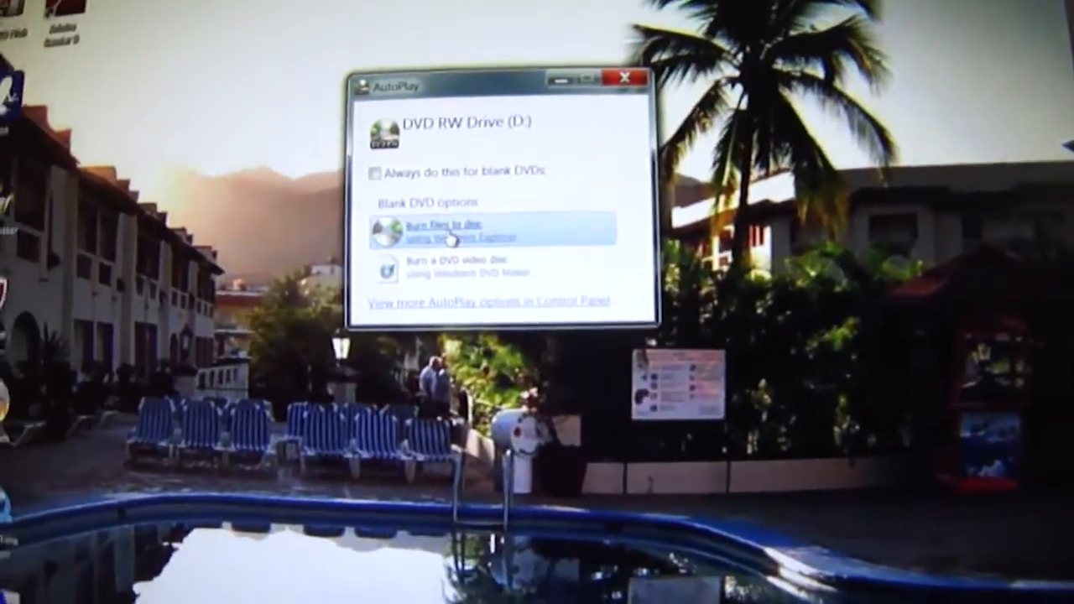
Step: Choose 'Burn files to disc using Windows Explorer' in AutoPlay to open the Burn a Disc dialog
{"action": "left_click", "coordinate": [466, 226]}
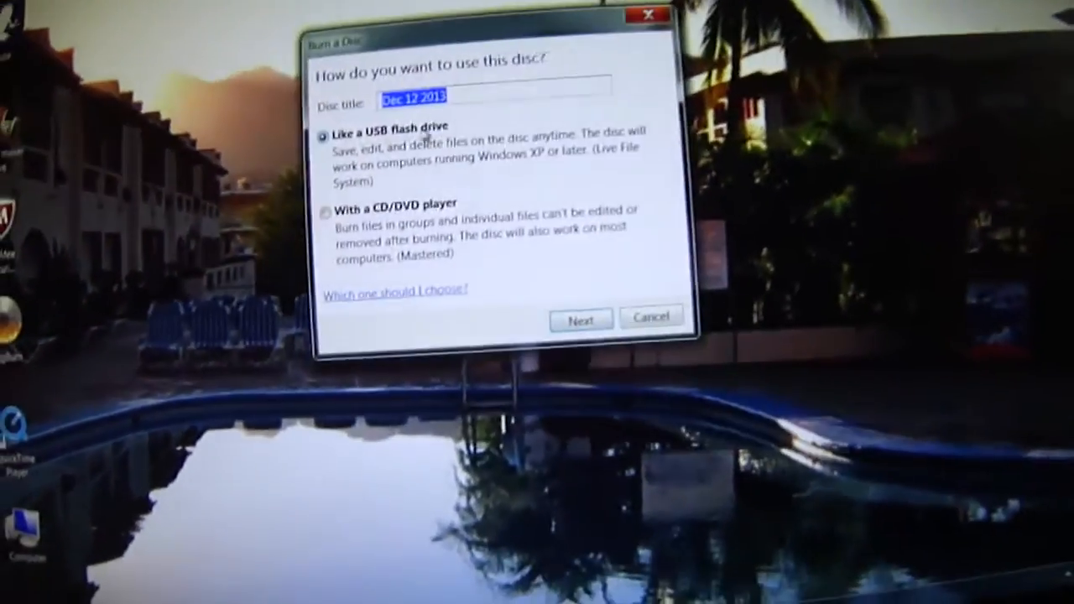